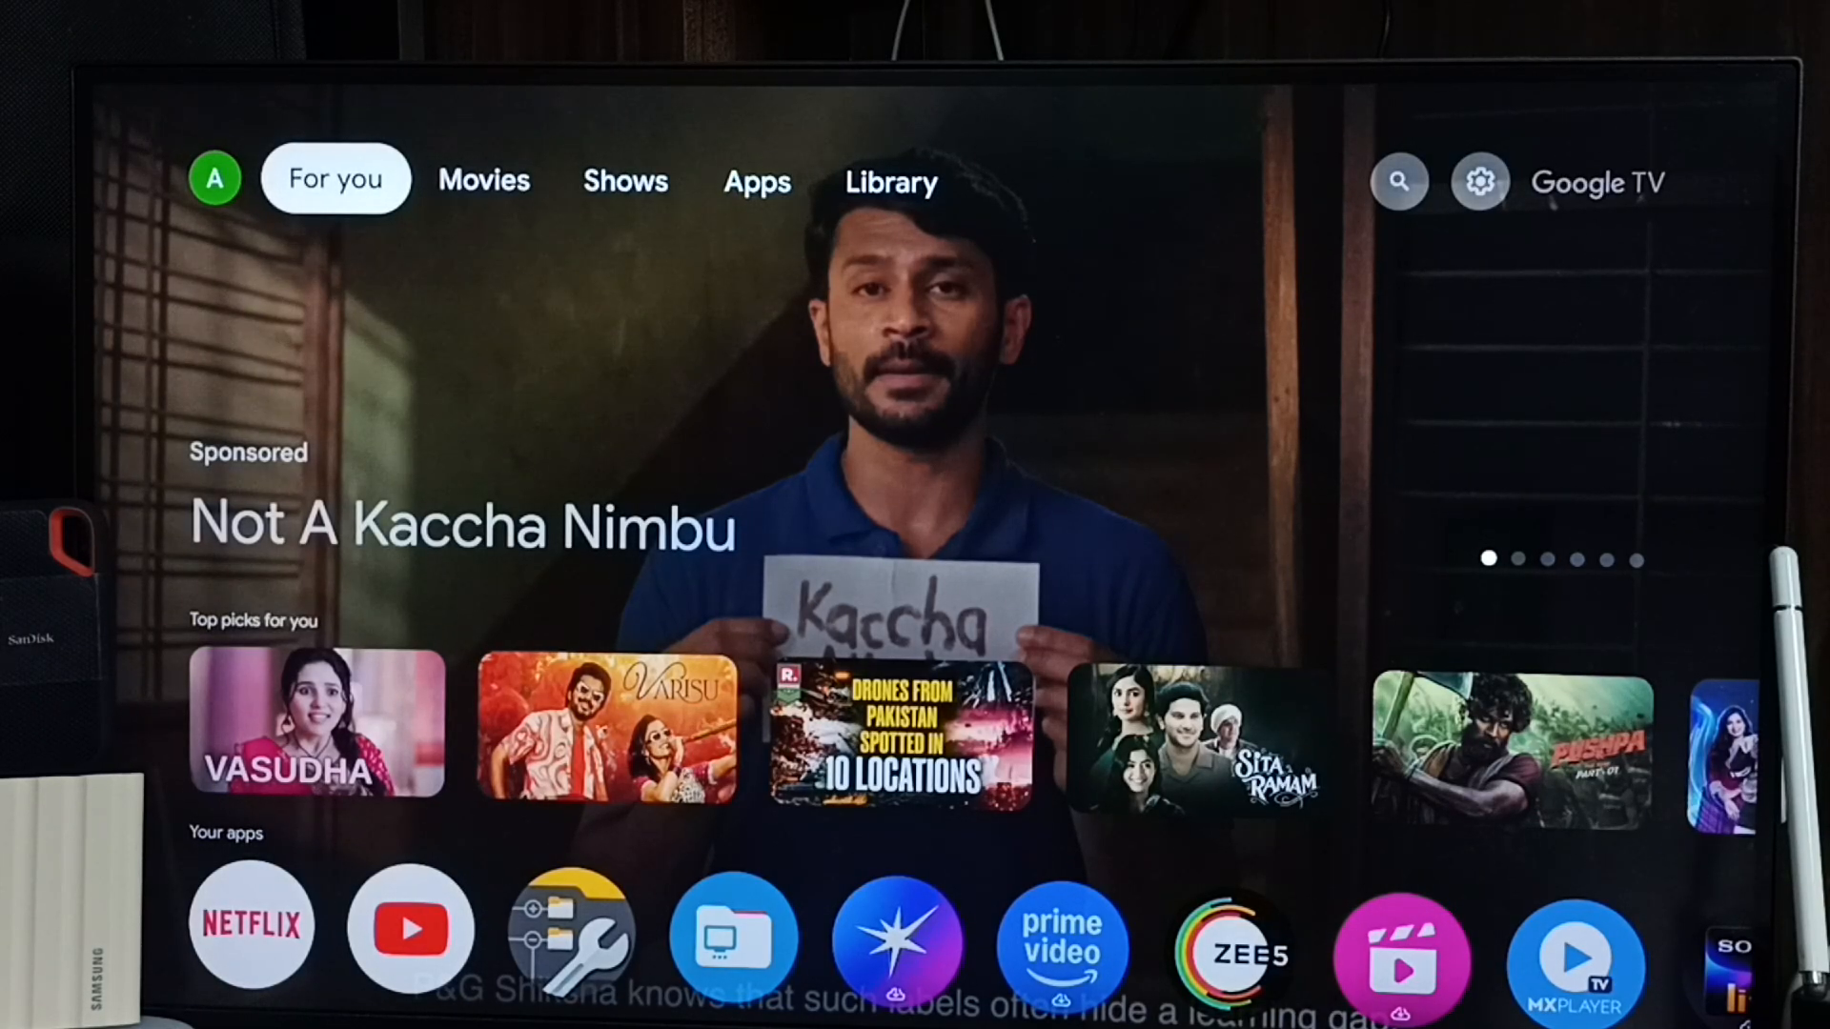
- Bring up the quick settings panel with Screensaver, Wi-Fi and other shortcuts
{"action": "left_click", "coordinate": [1397, 181]}
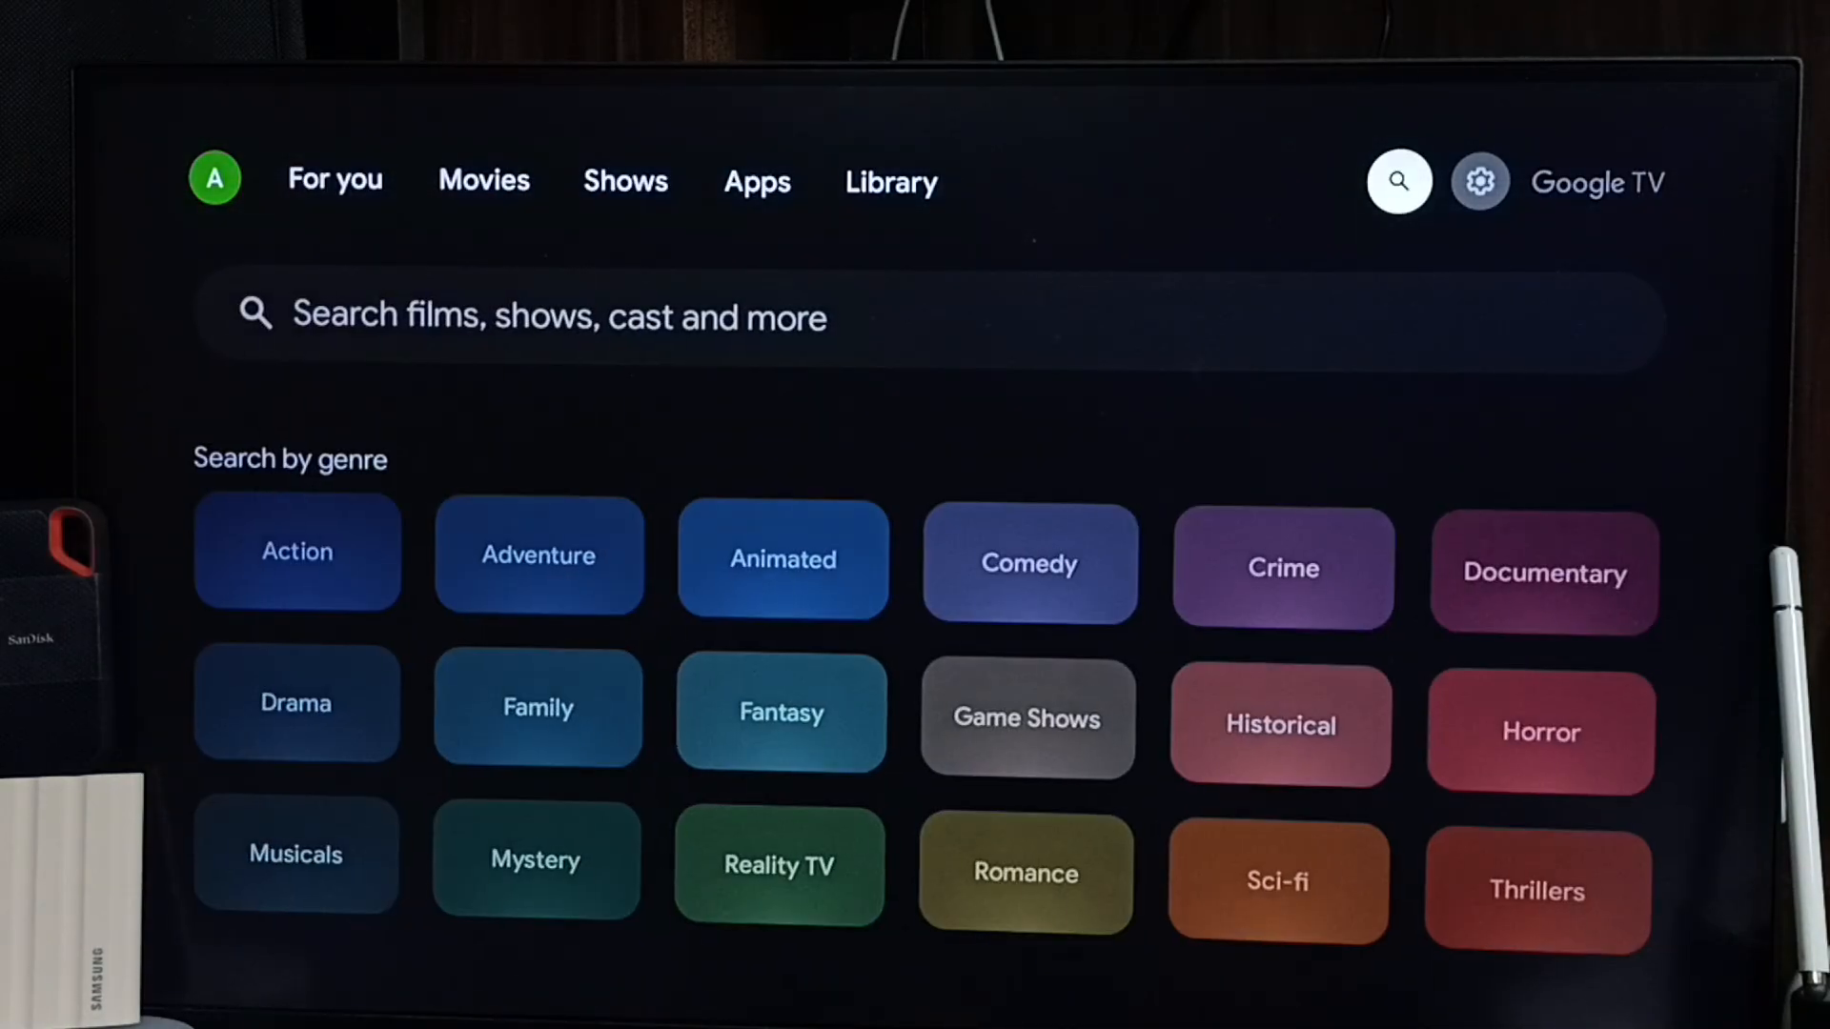
{"action": "left_click", "coordinate": [1479, 181]}
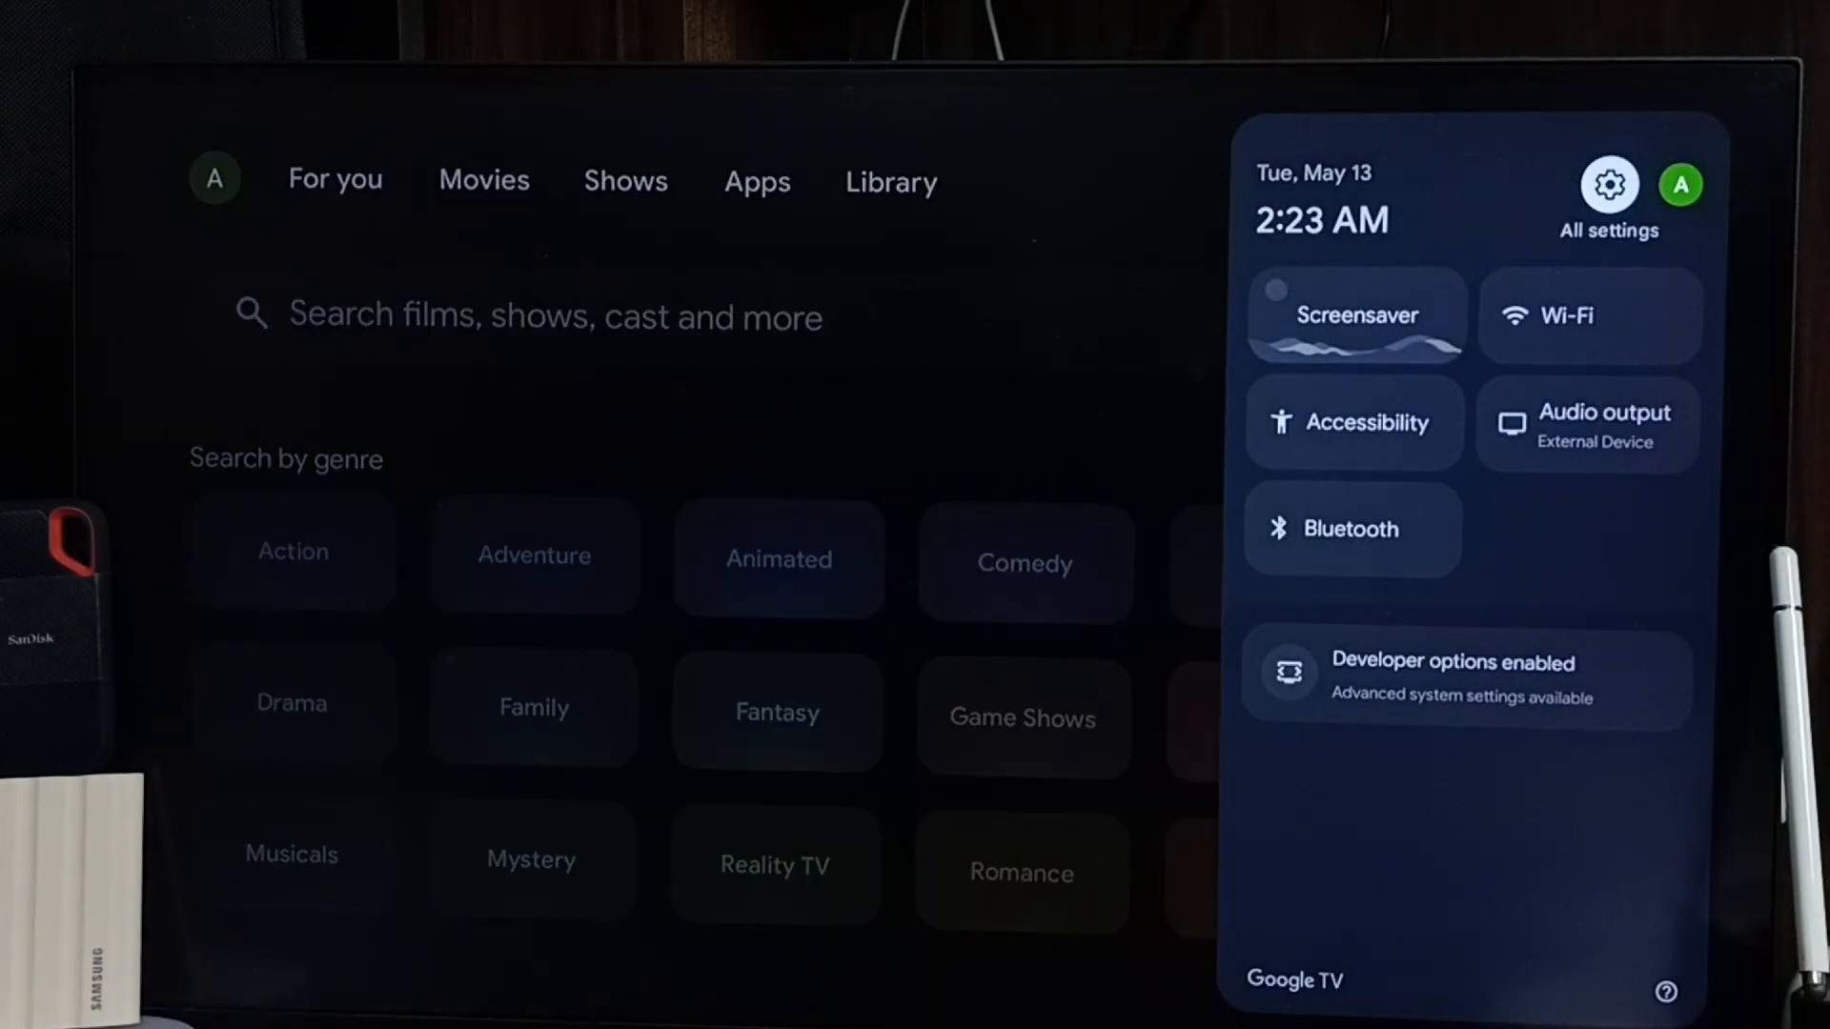
- Reach the Ambient Screensaver page listing Google Photos, Art gallery and Experimental channels
{"action": "left_click", "coordinate": [1609, 185]}
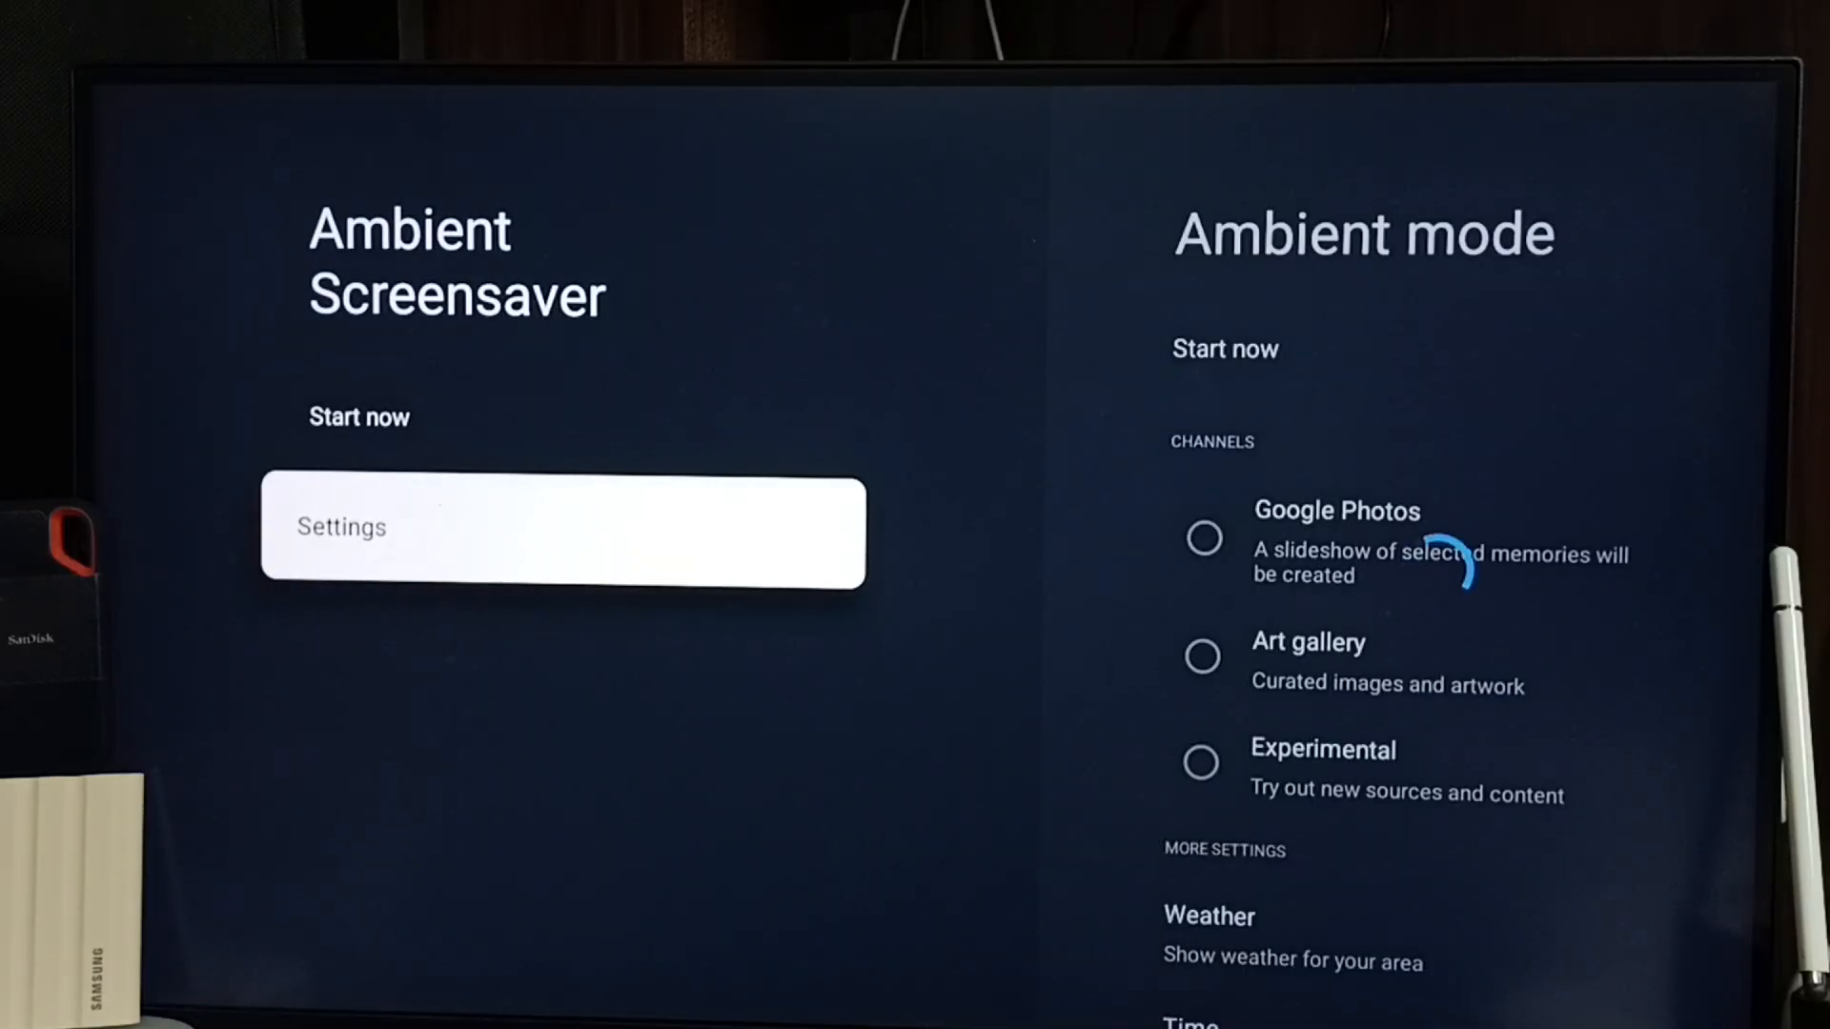
- Try the Google Photos channel, then back out of the 'No albums found' notice to the channel list
{"action": "left_click", "coordinate": [562, 532]}
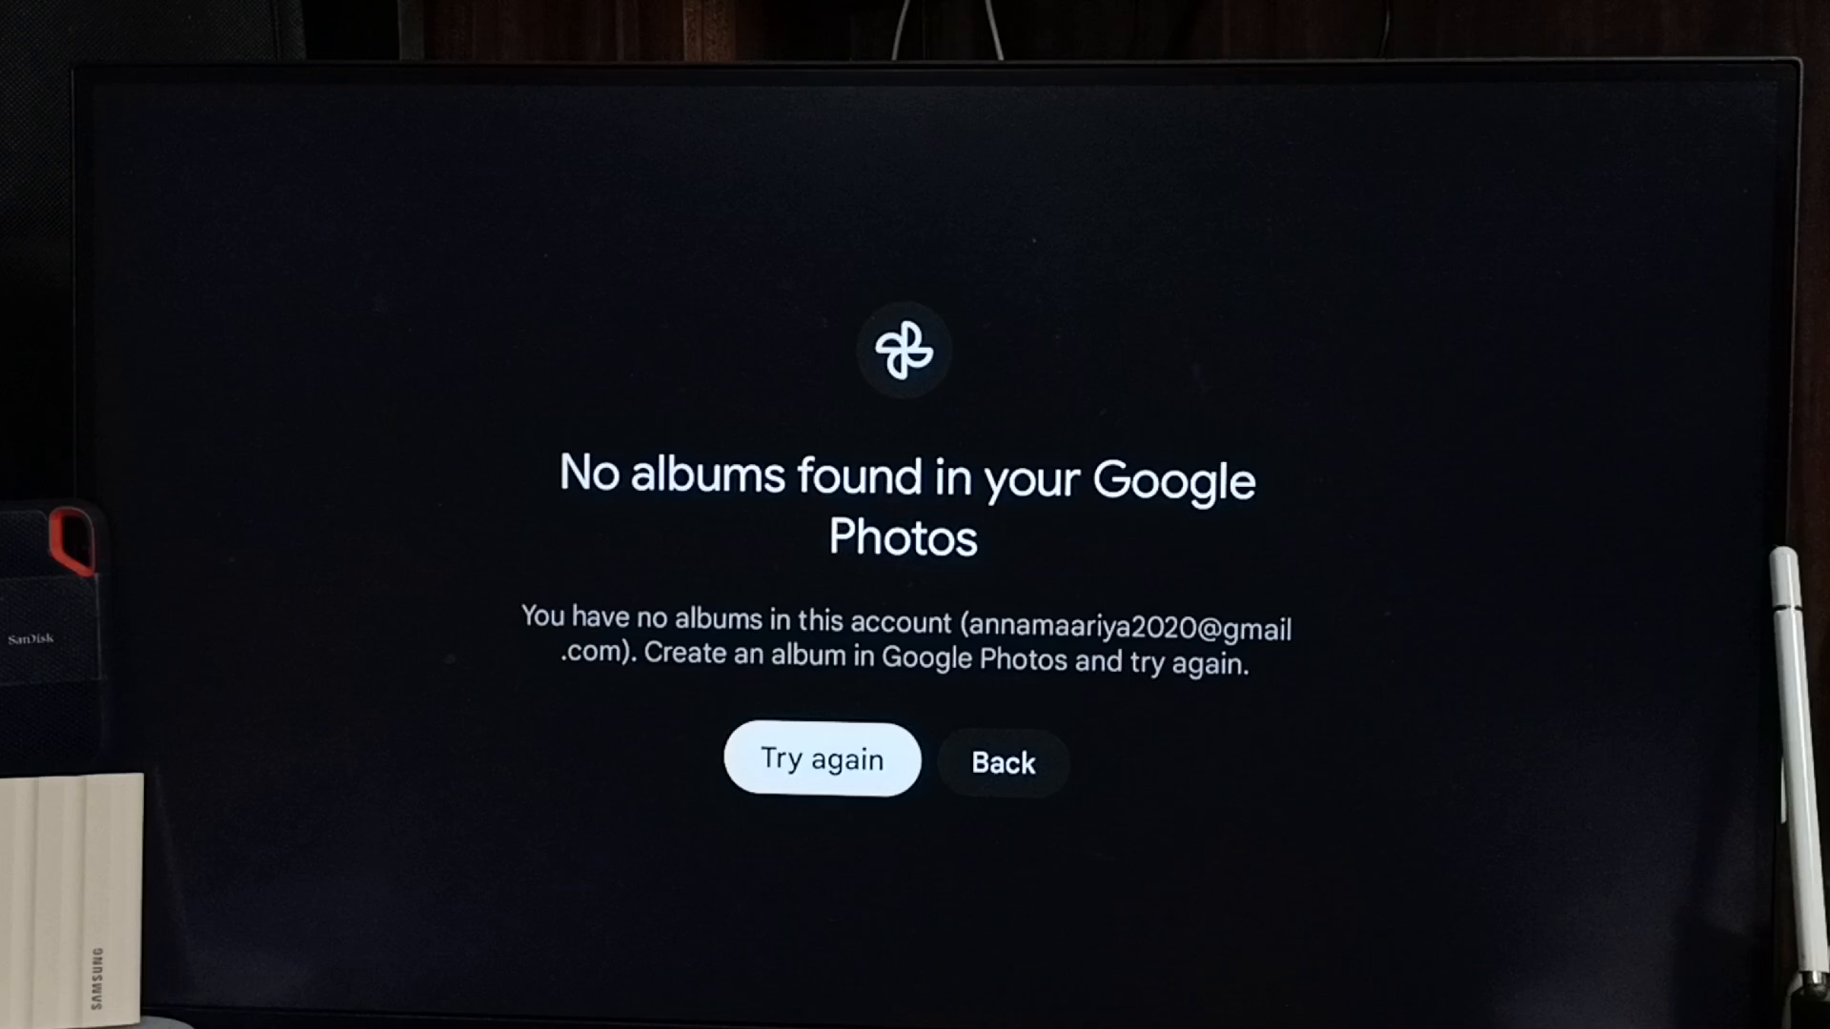
{"action": "left_click", "coordinate": [1001, 762]}
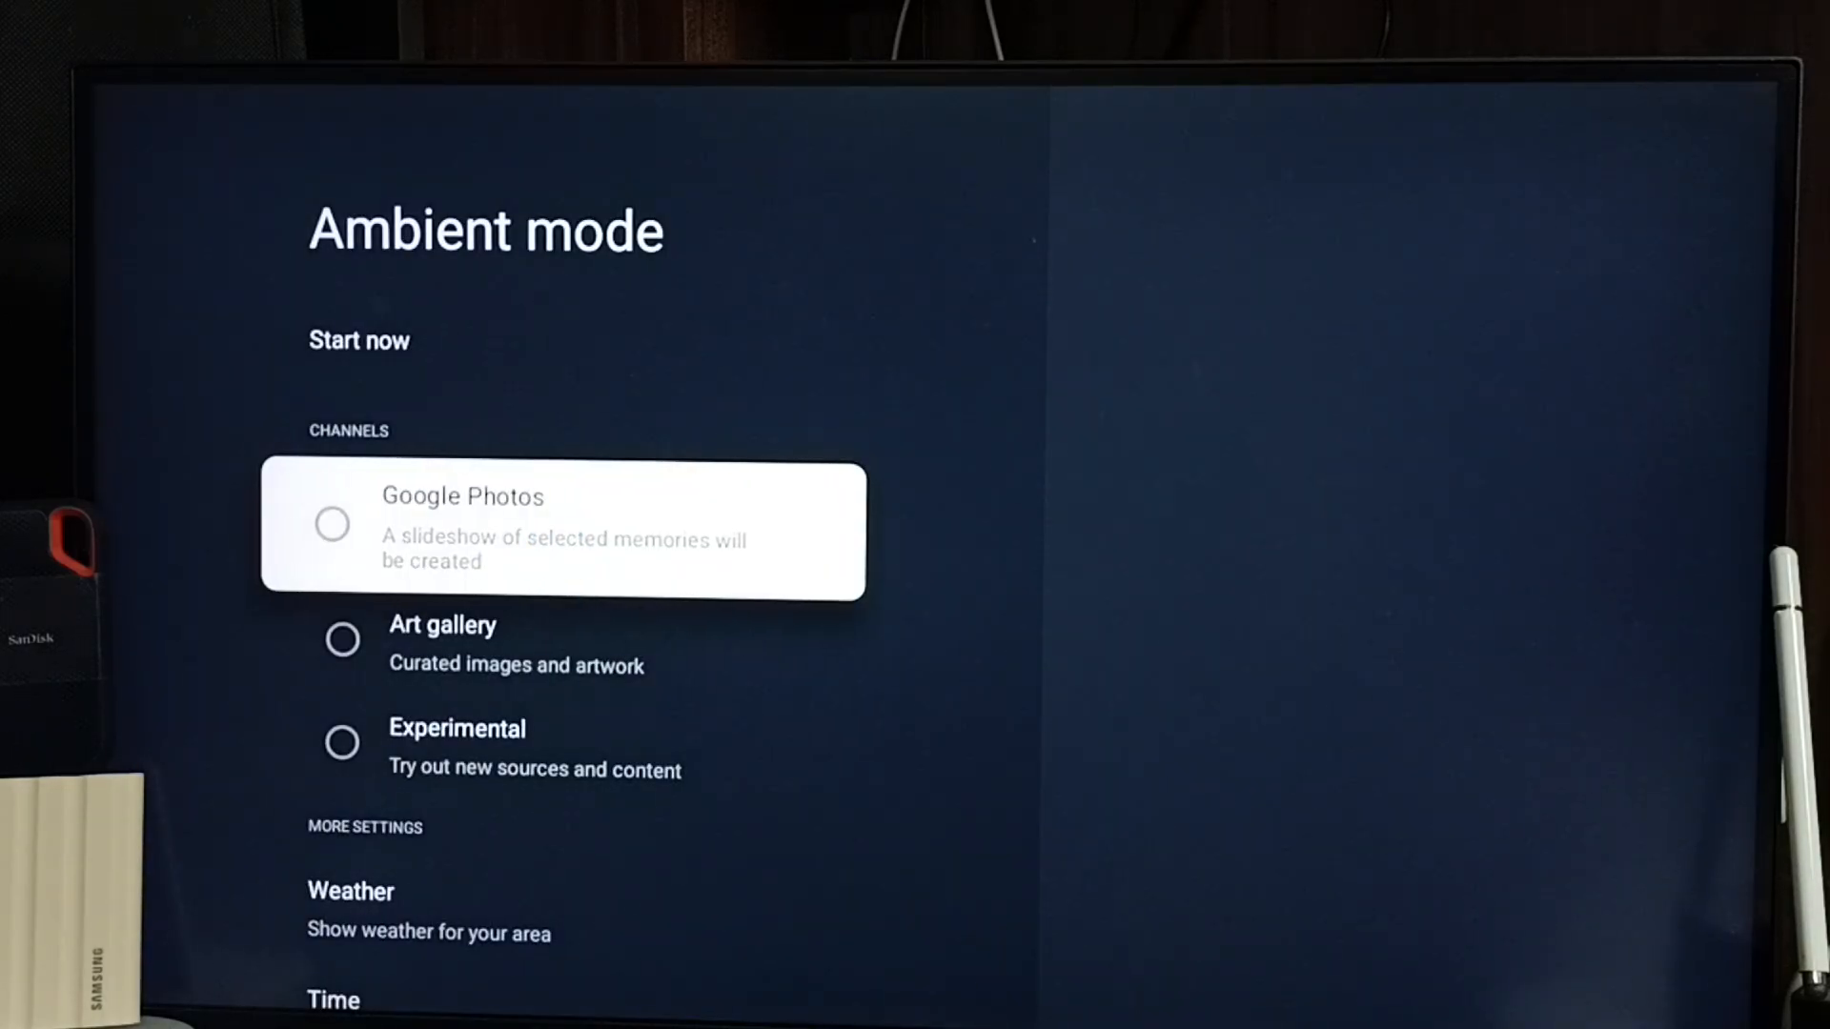